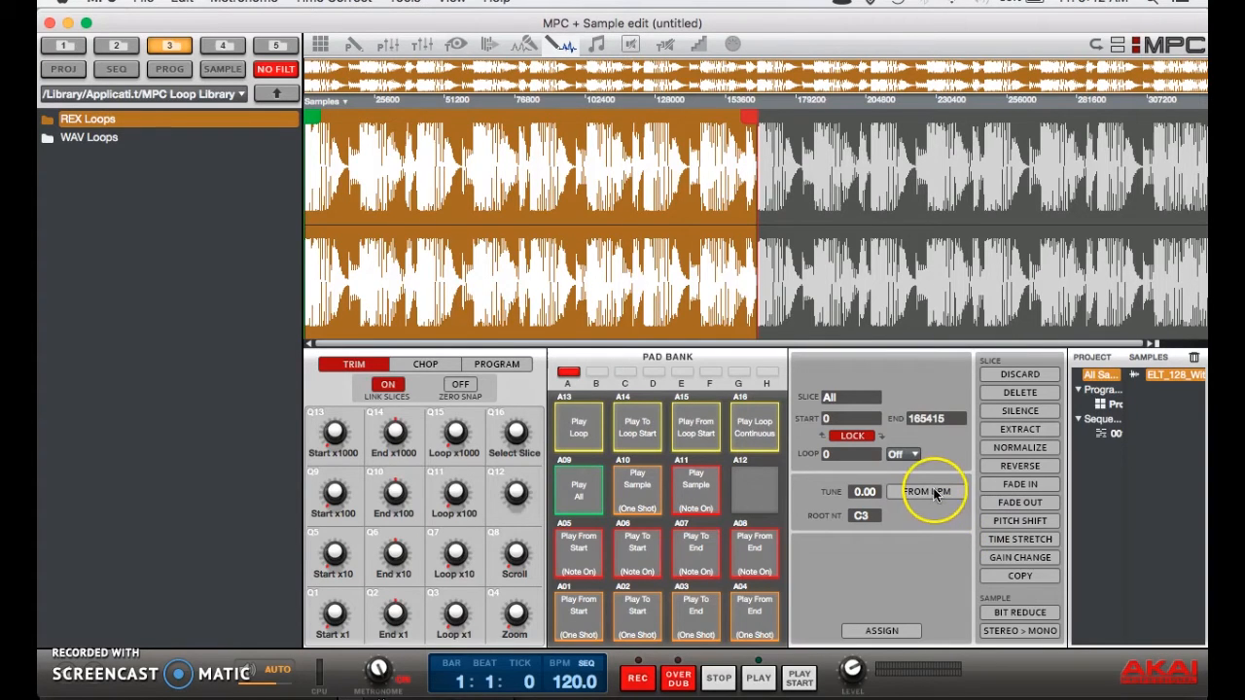
# Calculate the loop's tempo as 128.0 BPM from 8 beats and close the result.
pyautogui.click(926, 490)
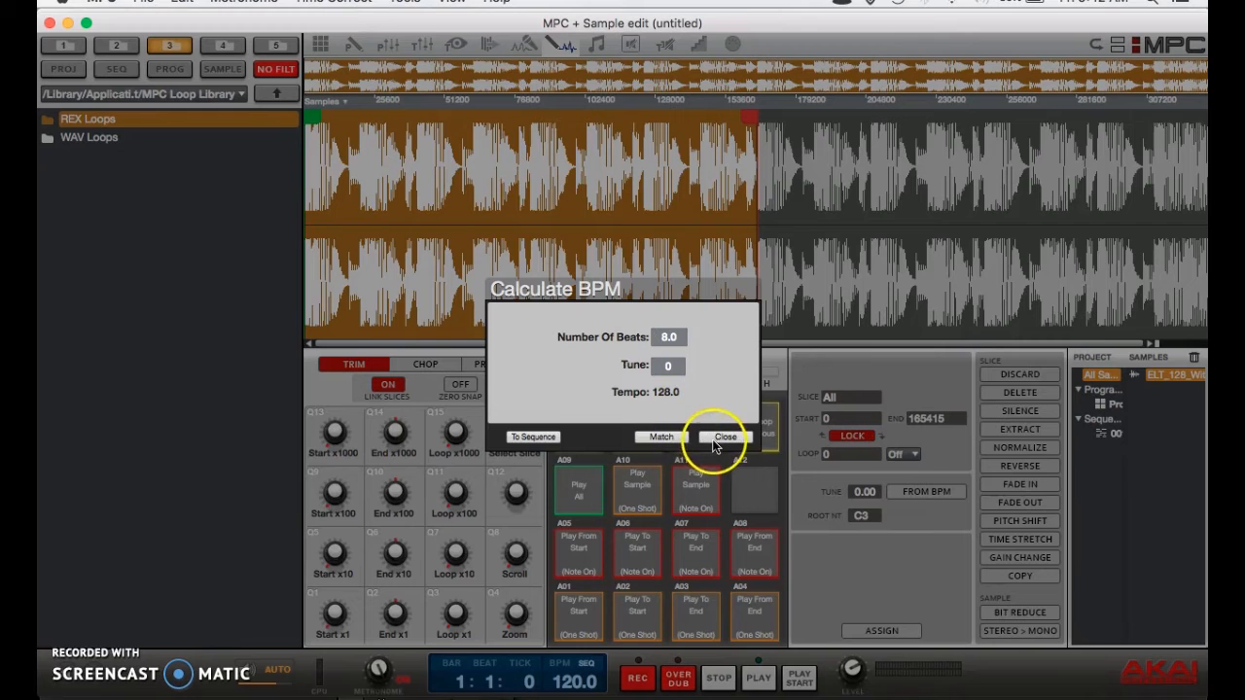
pyautogui.click(724, 436)
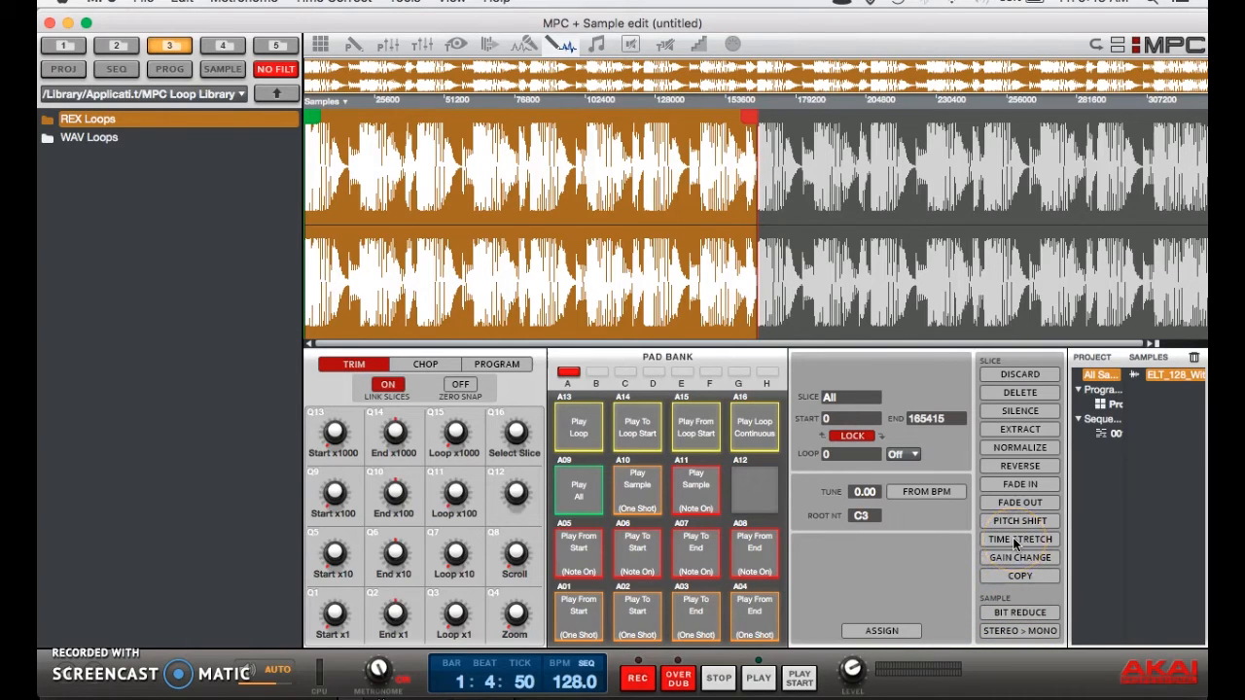
# Bring up the time-stretch process for the loop at its original 128 BPM.
pyautogui.click(1019, 539)
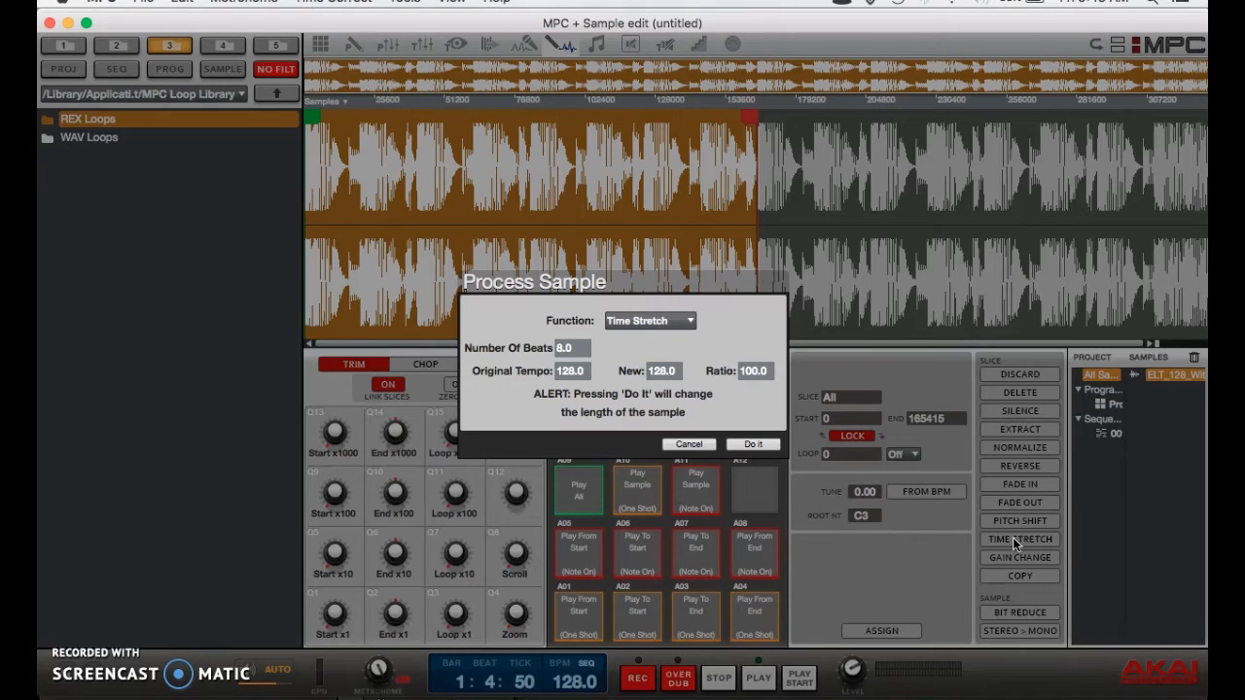
pyautogui.moveTo(496, 366)
pyautogui.write('98')
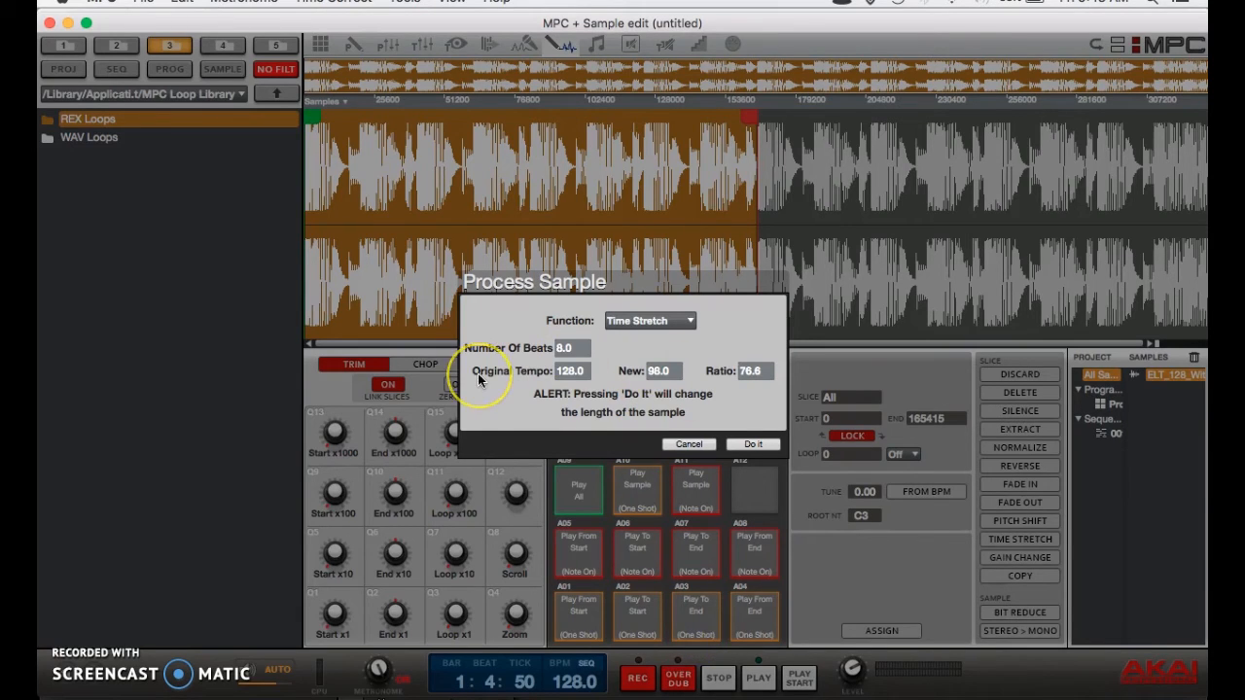
pyautogui.moveTo(523, 385)
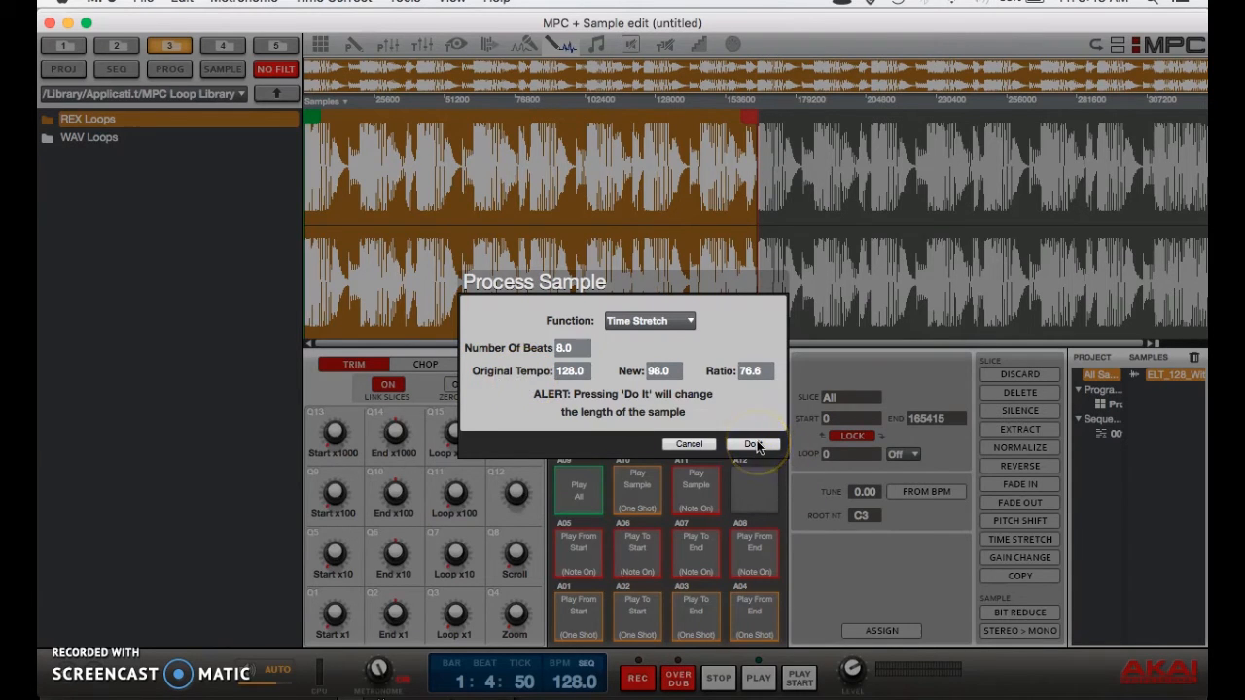
# Time-stretch the loop from 128 BPM to a new tempo of 98 BPM.
pyautogui.click(753, 443)
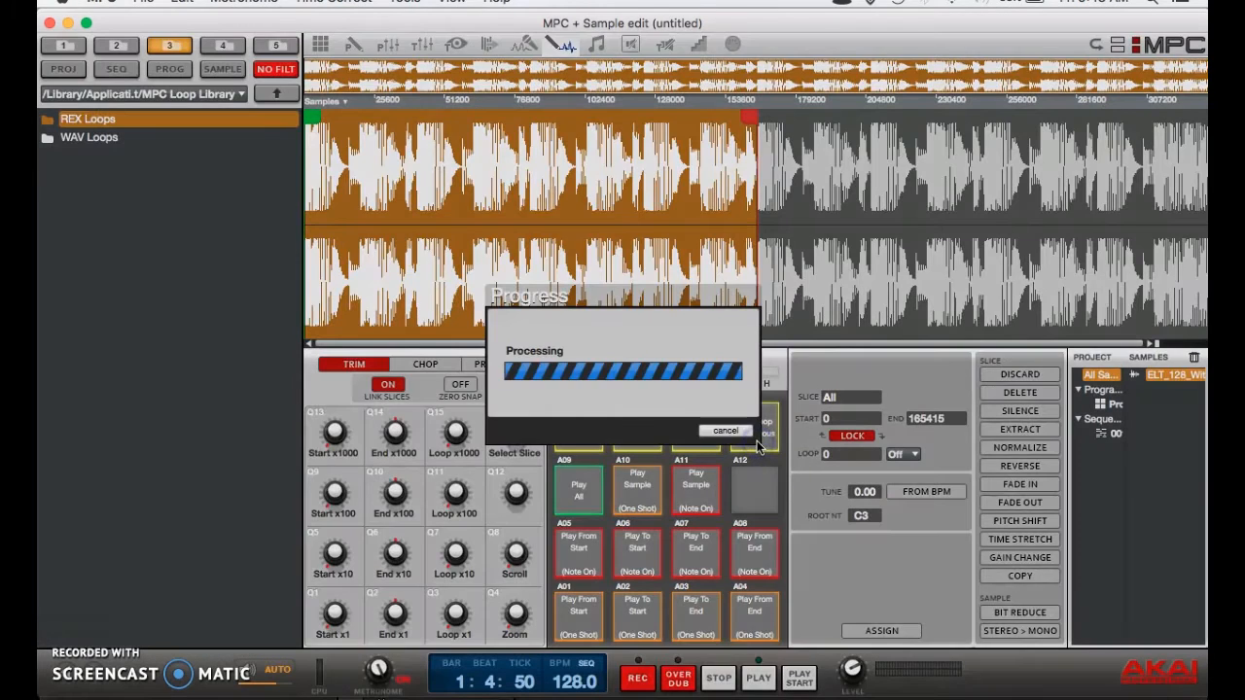